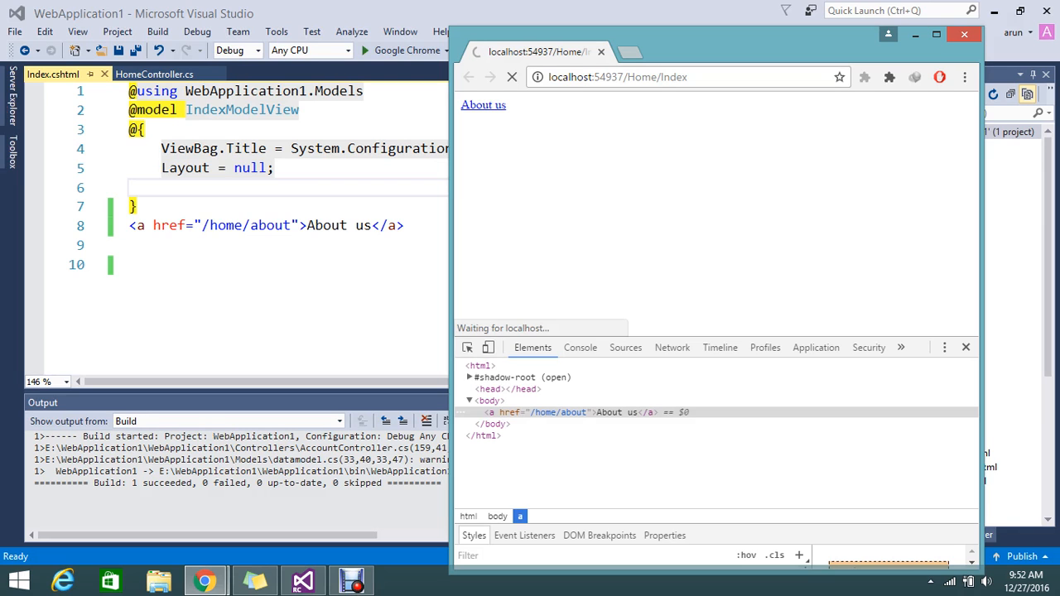
- Return to the Index.cshtml code in Visual Studio after checking the /home/about link
{"action": "left_click", "coordinate": [483, 105]}
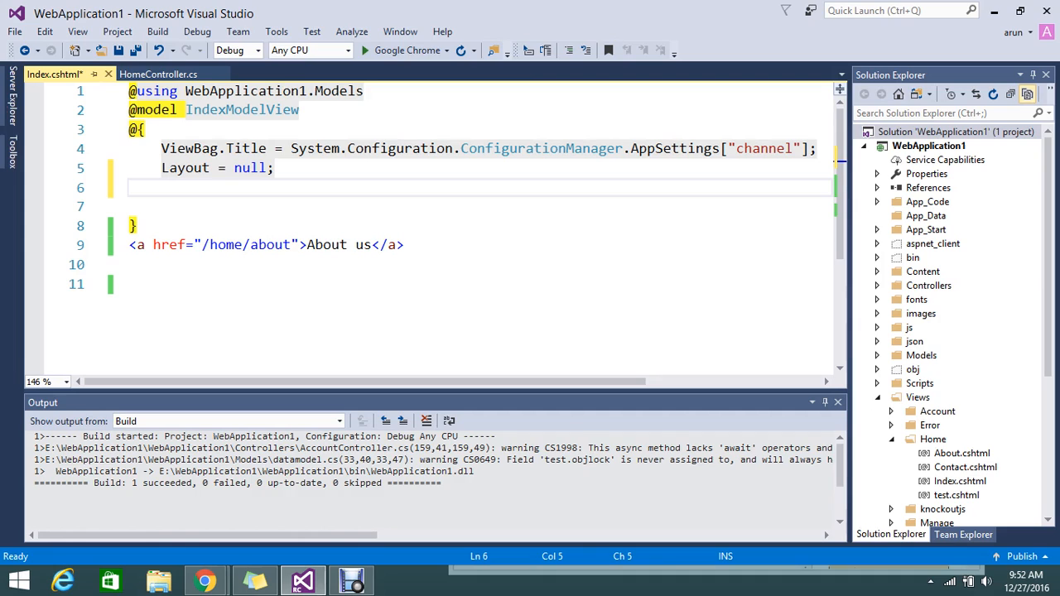
- Add var url = Url.Action("about") on line 6 of Index.cshtml and save
{"action": "type", "text": "var"}
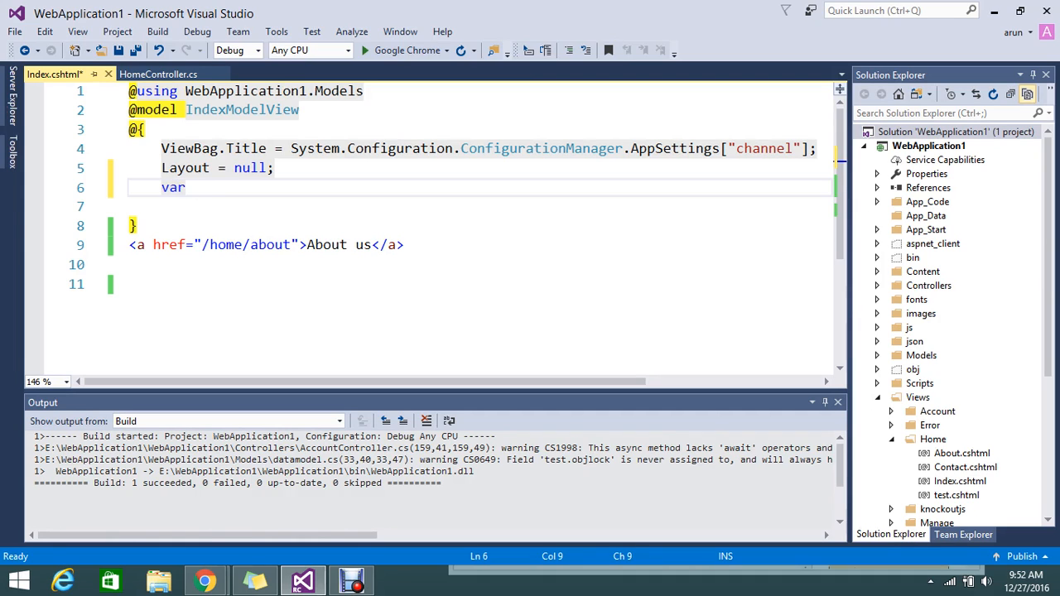
{"action": "type", "text": "ur"}
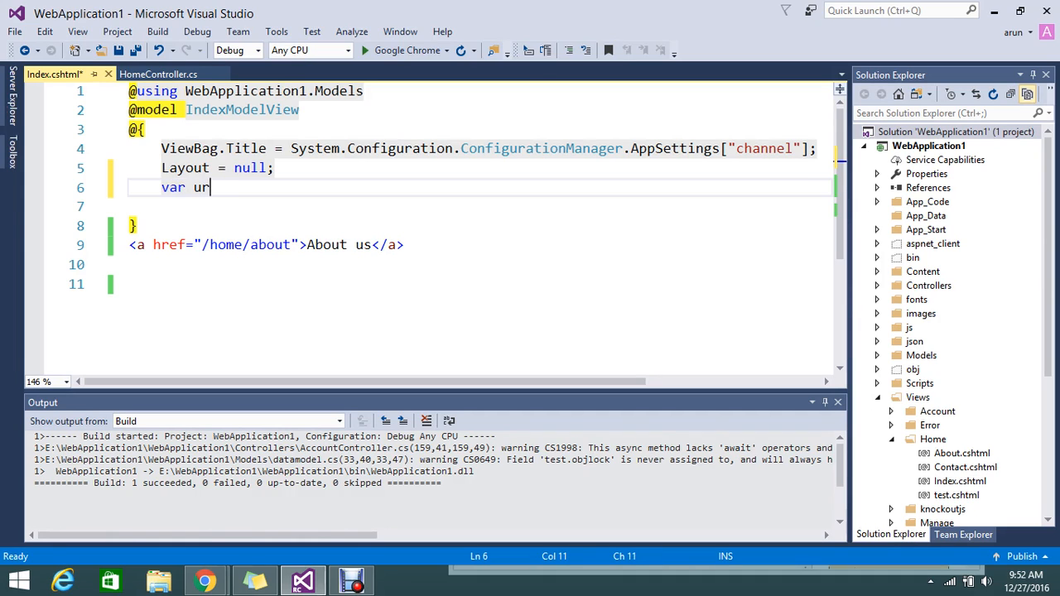
{"action": "type", "text": "l"}
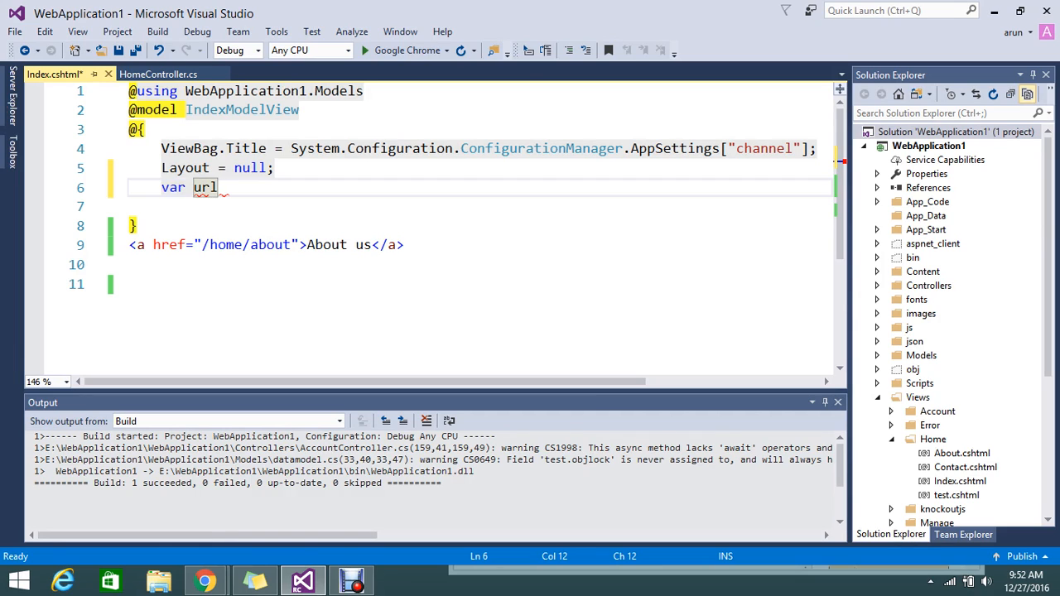
{"action": "type", "text": "="}
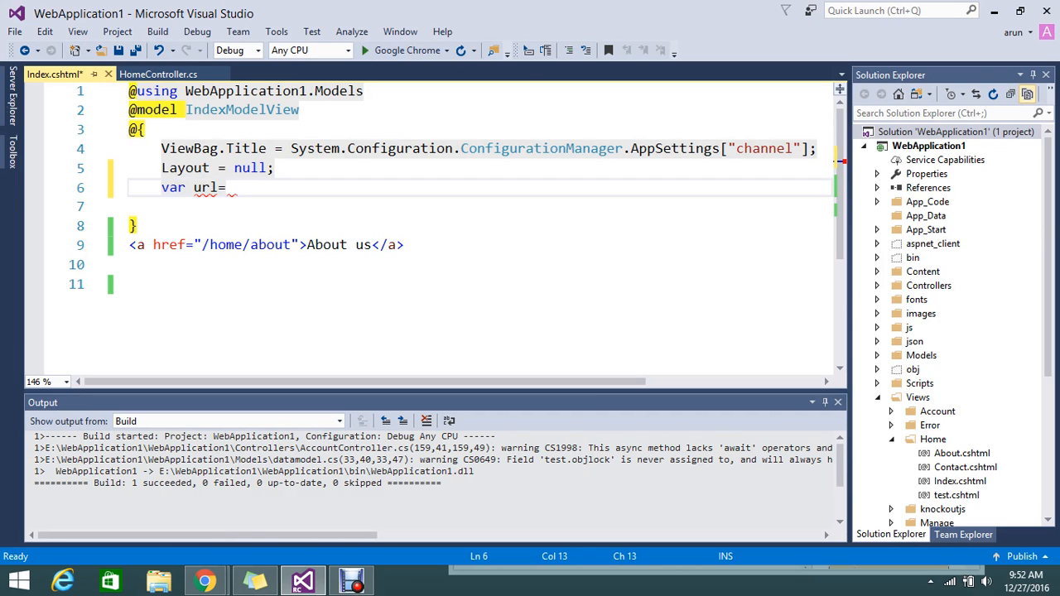
{"action": "type", "text": "u"}
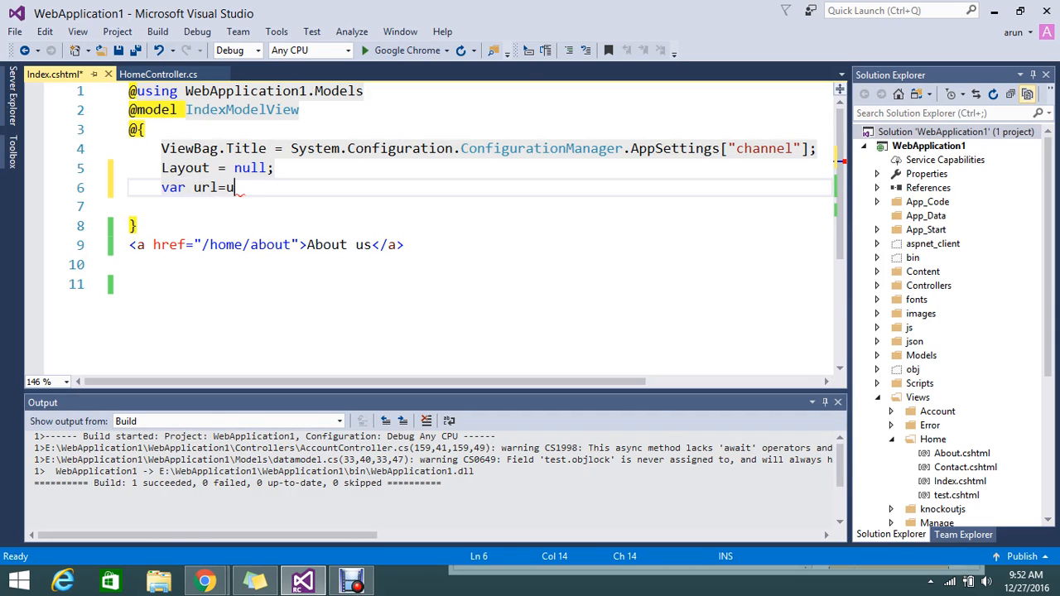
{"action": "type", "text": "rl."}
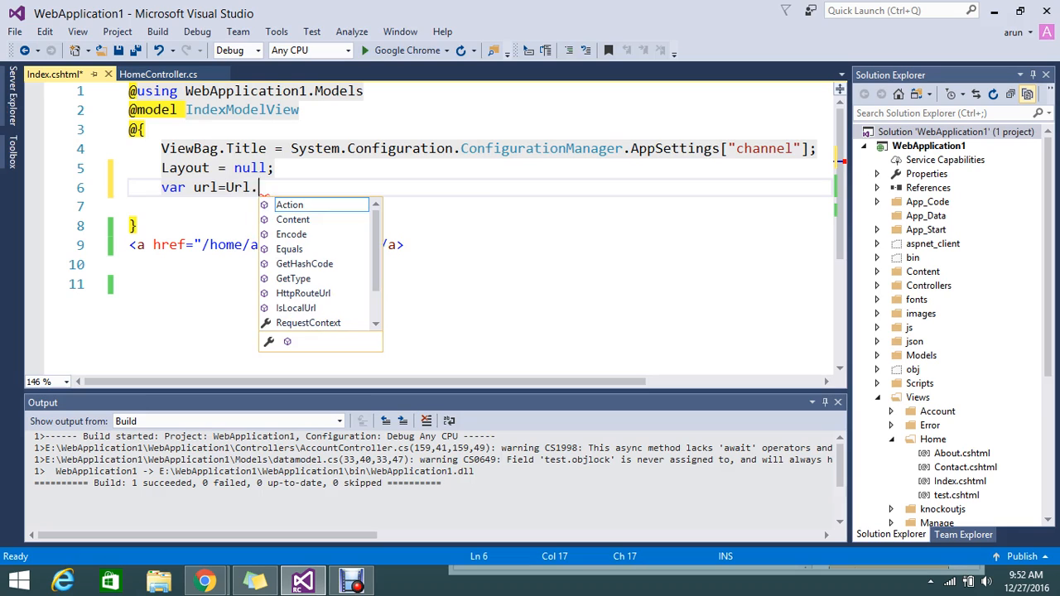
{"action": "type", "text": "Action"}
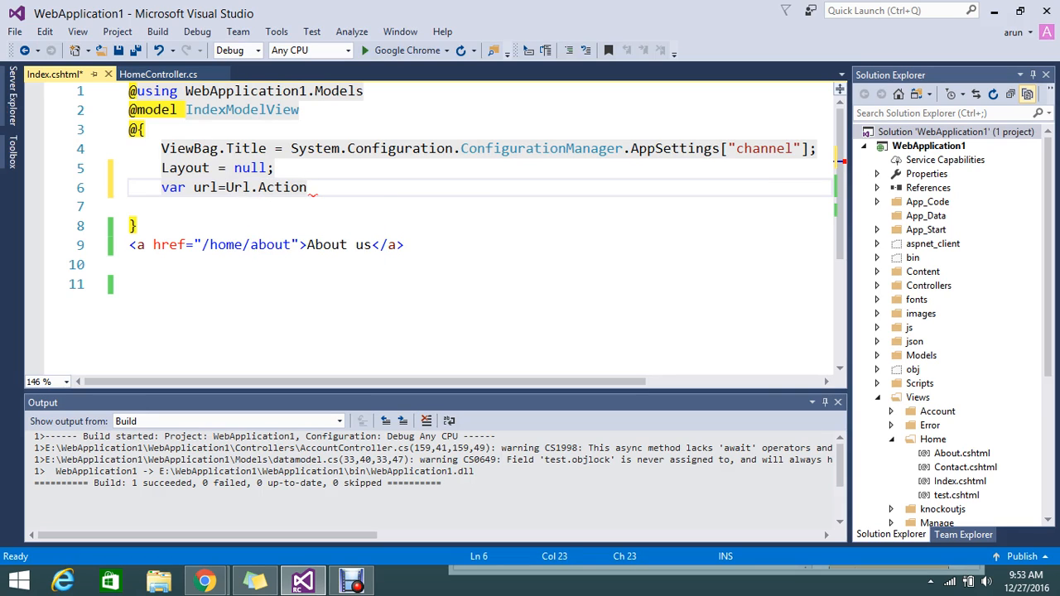
{"action": "type", "text": "(\"\")"}
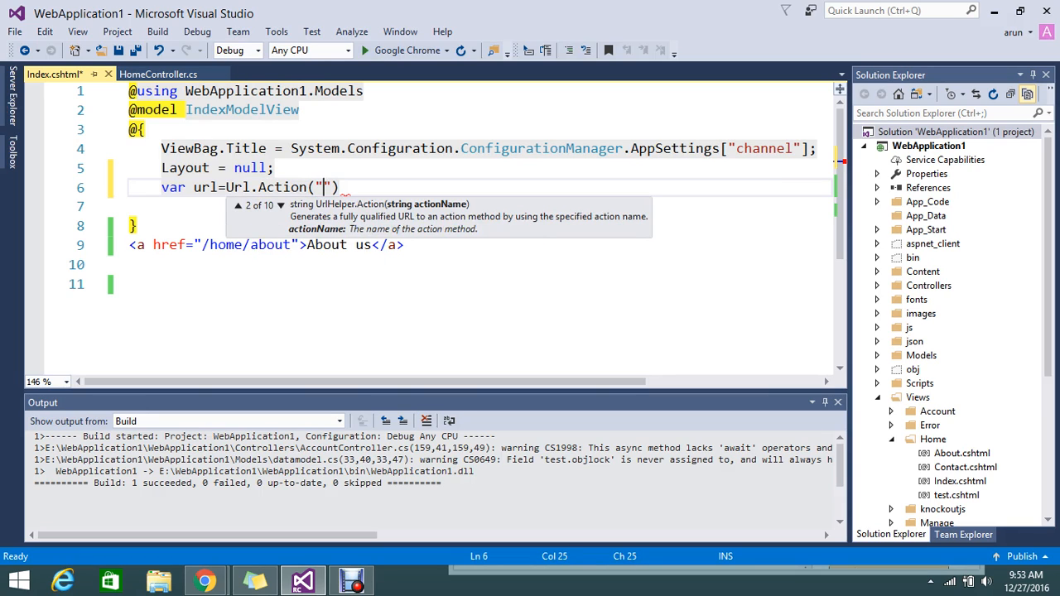
{"action": "type", "text": "ab"}
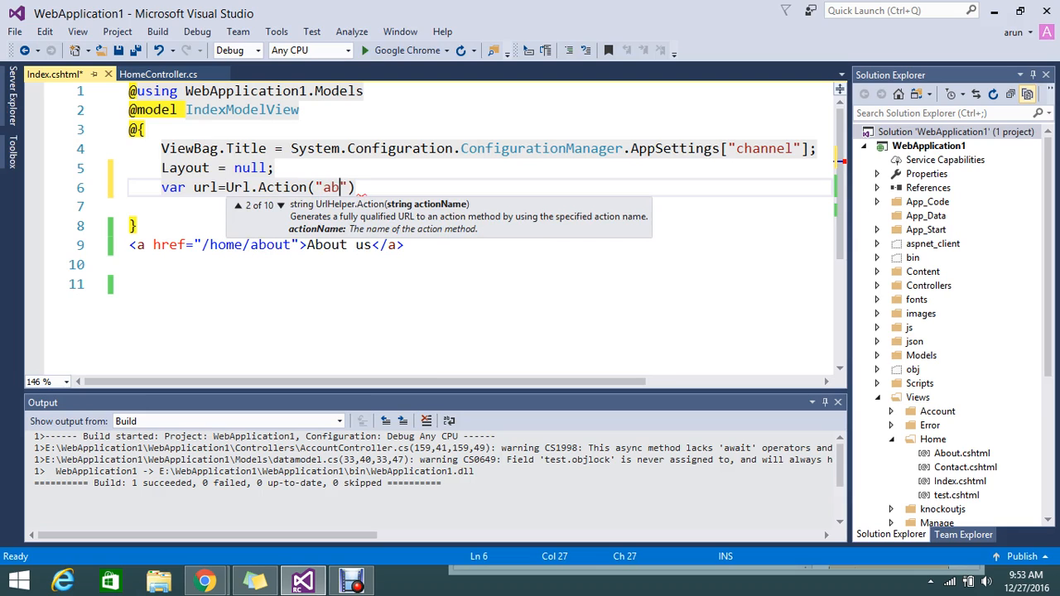
{"action": "type", "text": "out"}
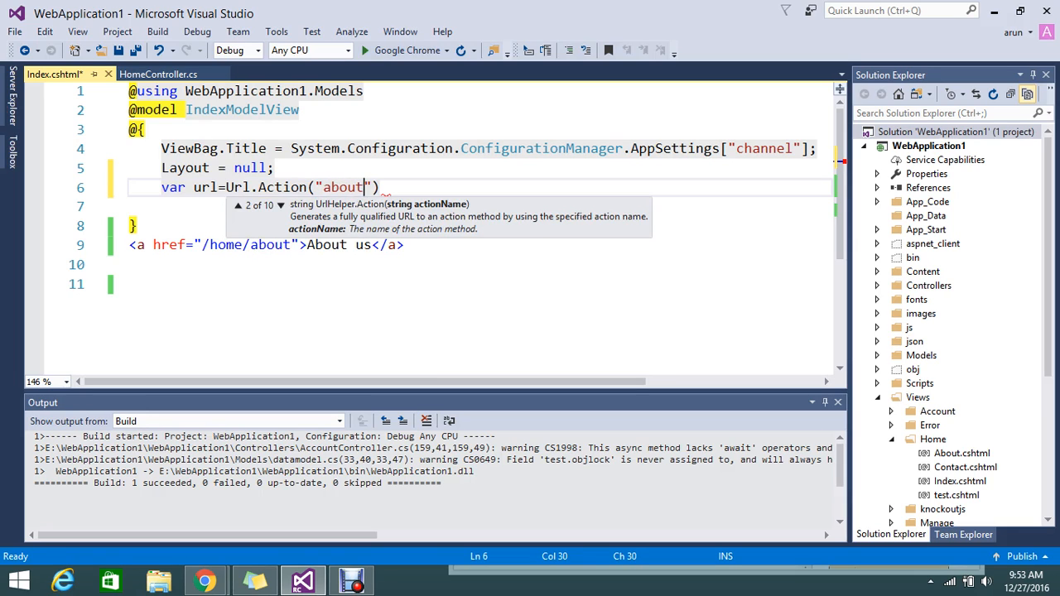
{"action": "key", "text": "ctrl+s"}
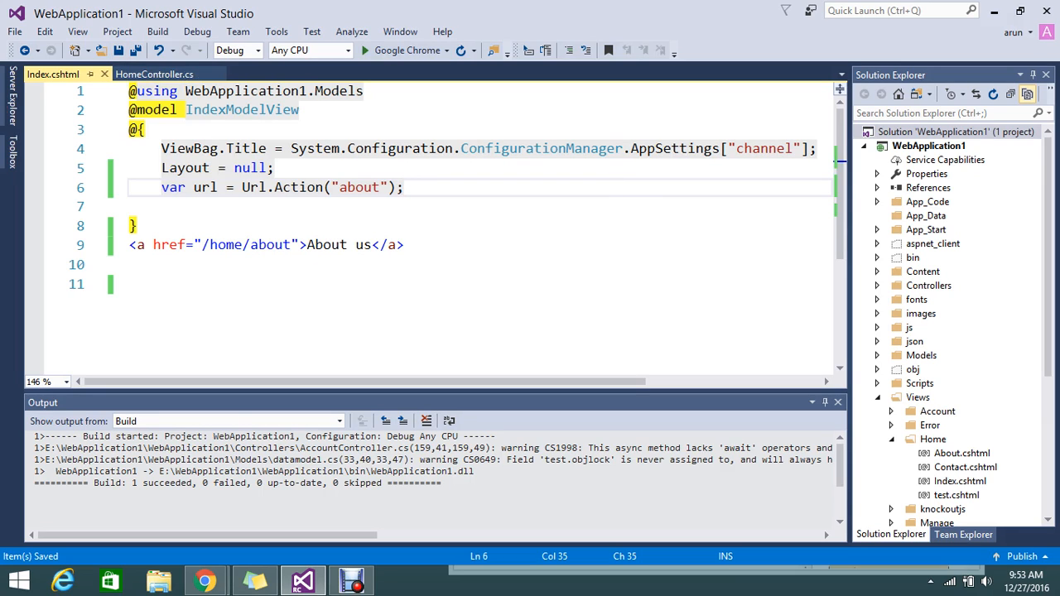
{"action": "mouse_move", "coordinate": [52, 74]}
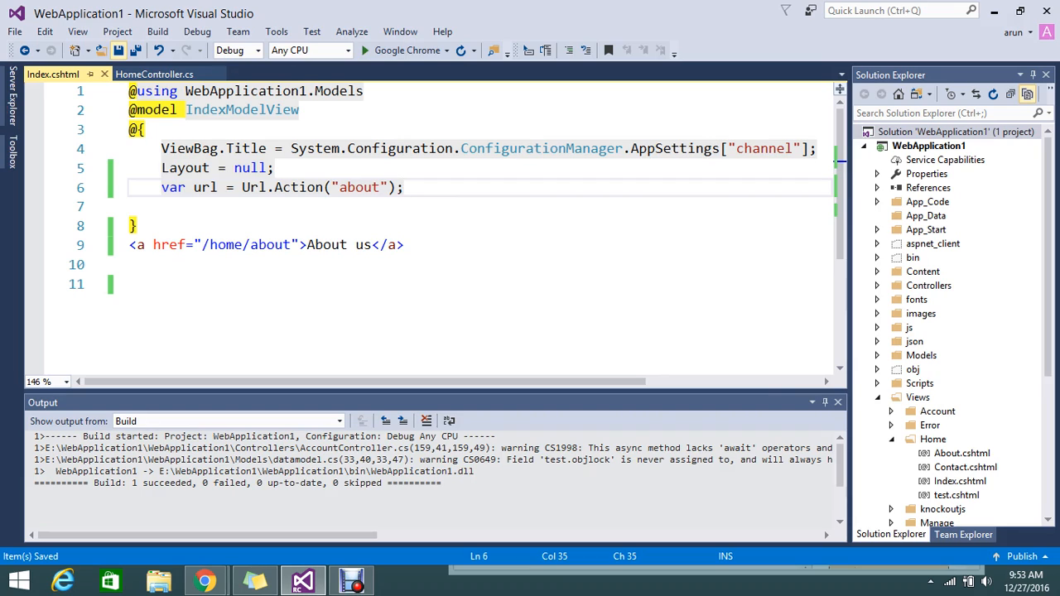
{"action": "double_click", "coordinate": [217, 244]}
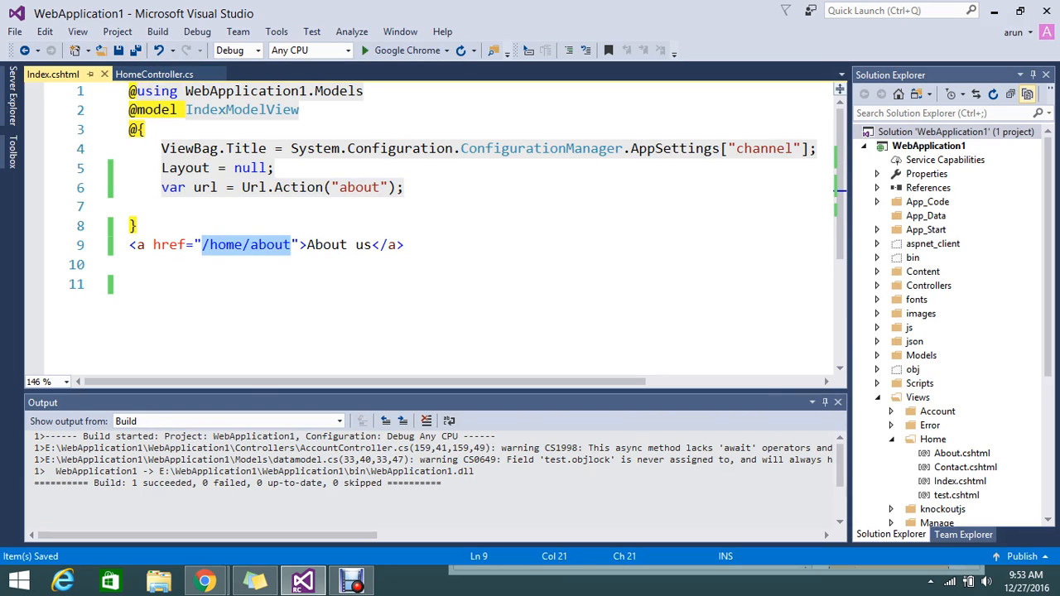
{"action": "type", "text": "@"}
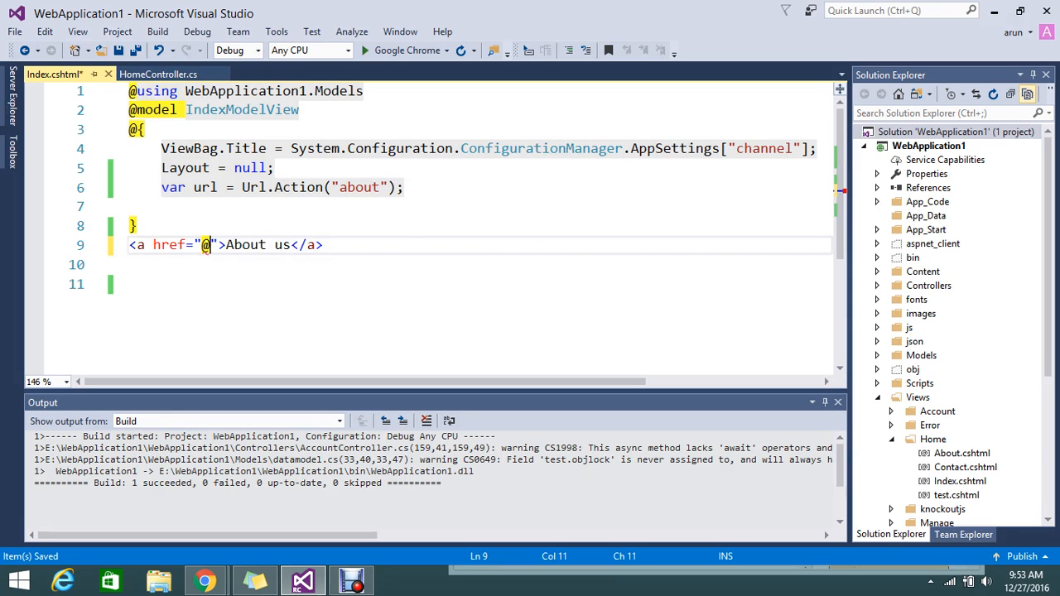
{"action": "type", "text": "url"}
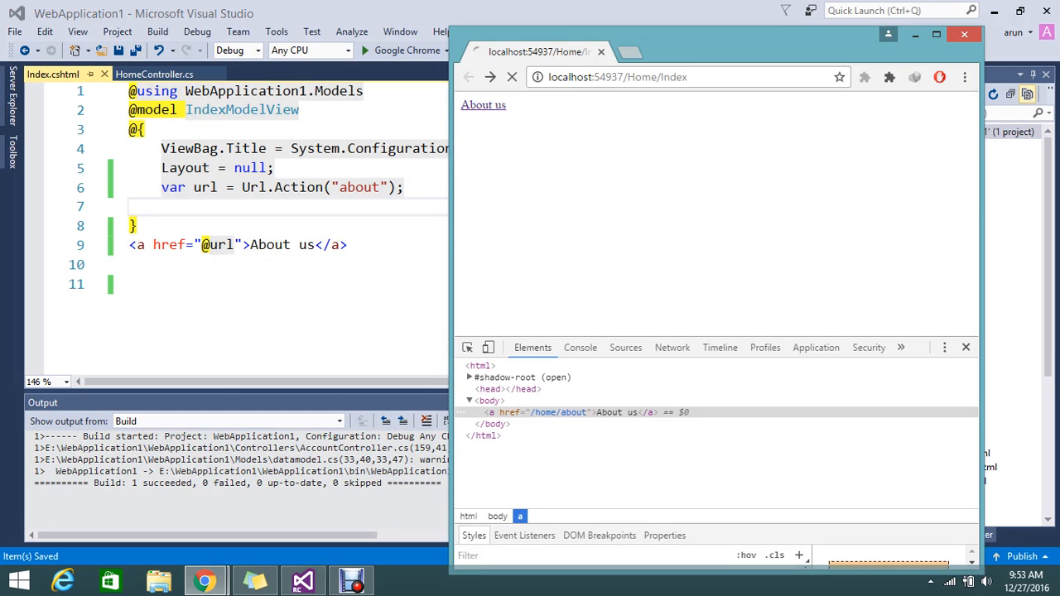
- Refresh the Index page in Chrome to check the generated /Home/about link
{"action": "left_click", "coordinate": [512, 77]}
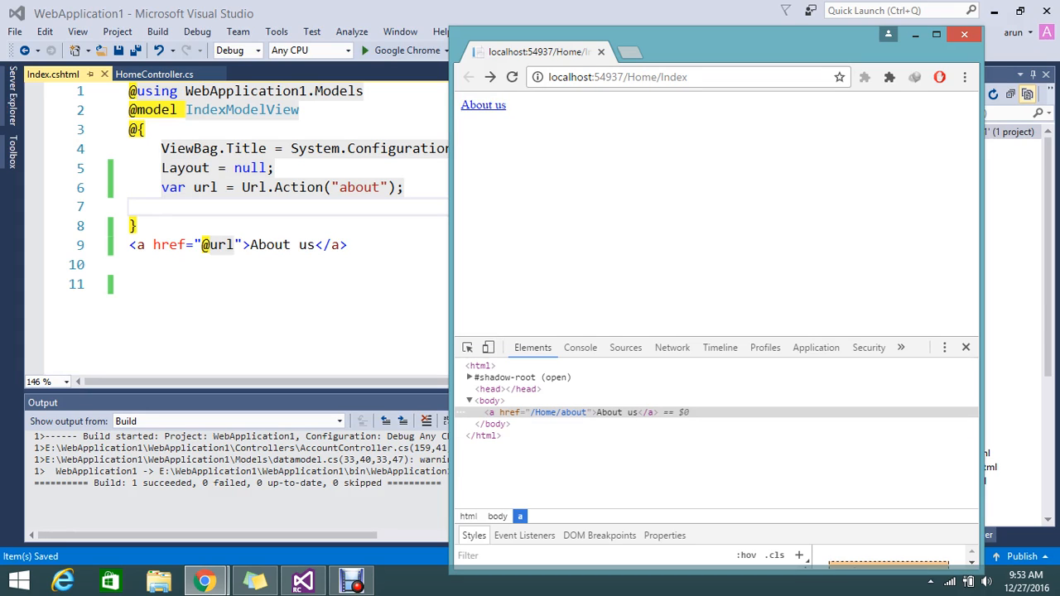
{"action": "mouse_move", "coordinate": [217, 244]}
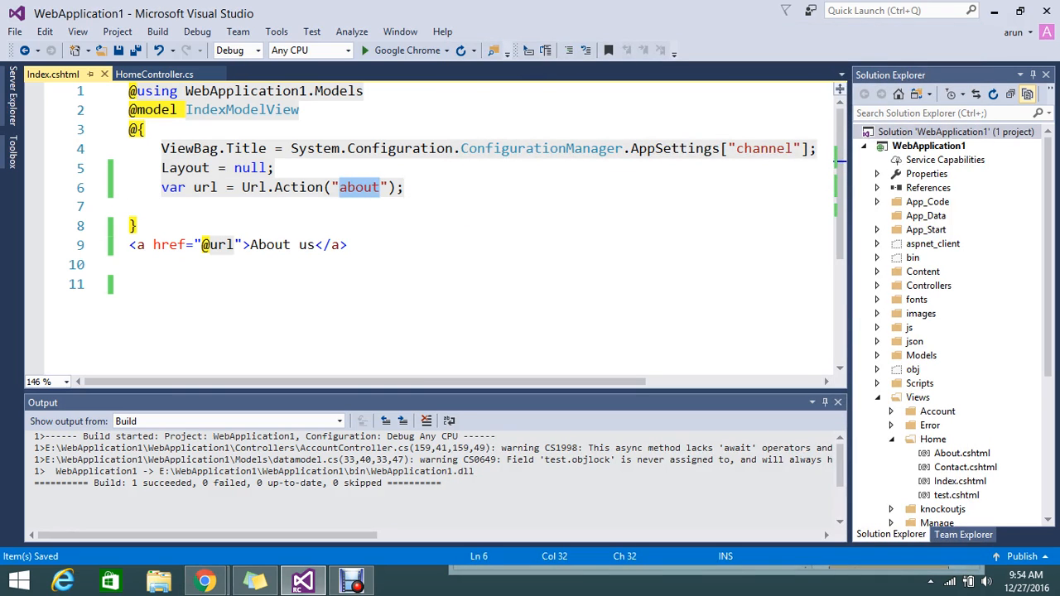
{"action": "type", "text": "c"}
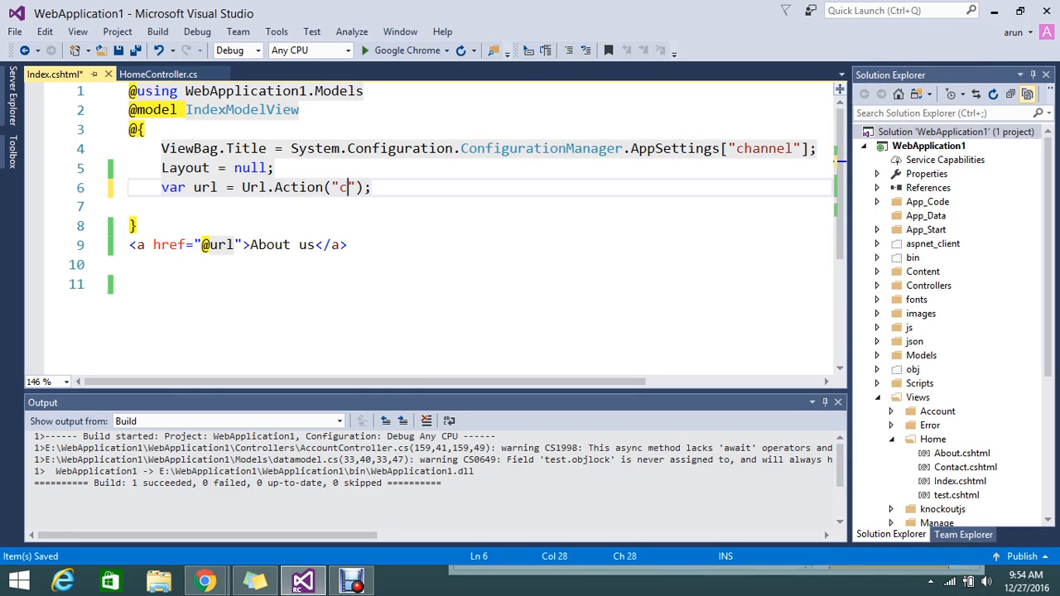
{"action": "type", "text": "ontact"}
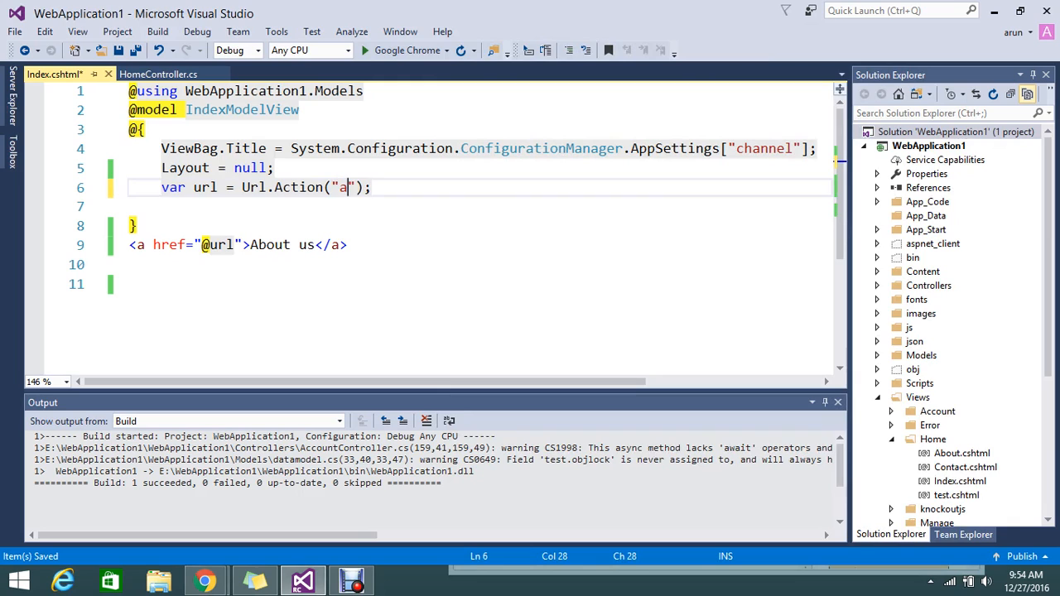
{"action": "type", "text": "bout"}
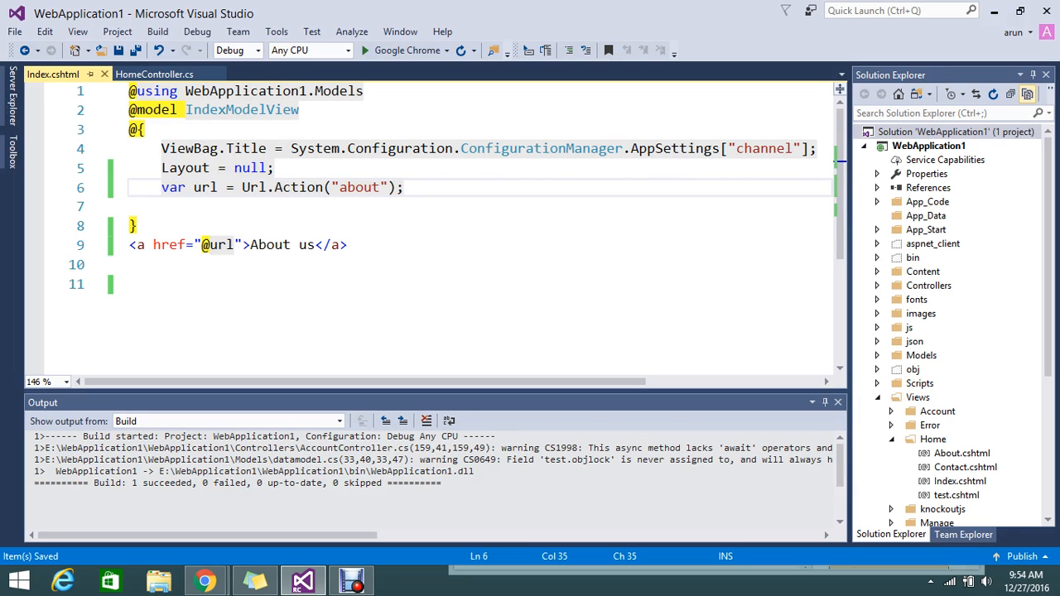
{"action": "left_click", "coordinate": [348, 244]}
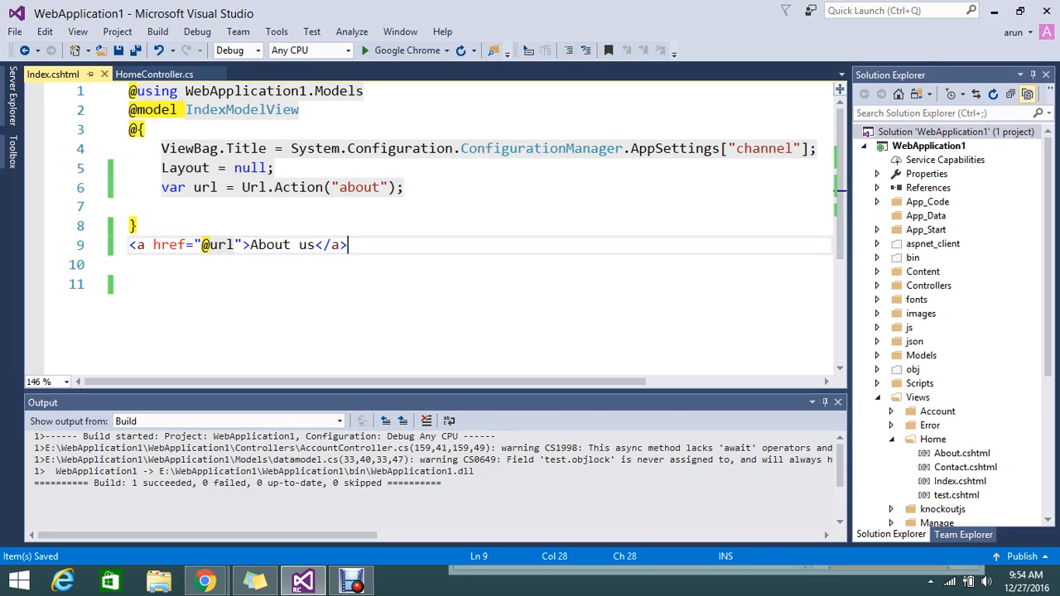